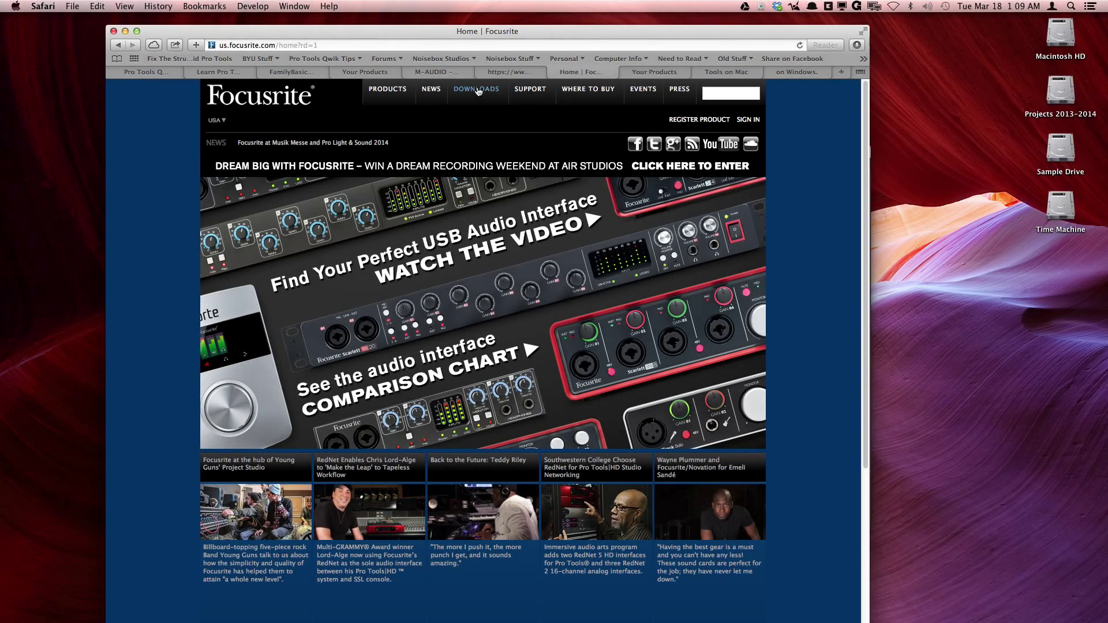
- Open Focusrite's Downloads page and expand the 'Pick your product by type' list
left_click(476, 89)
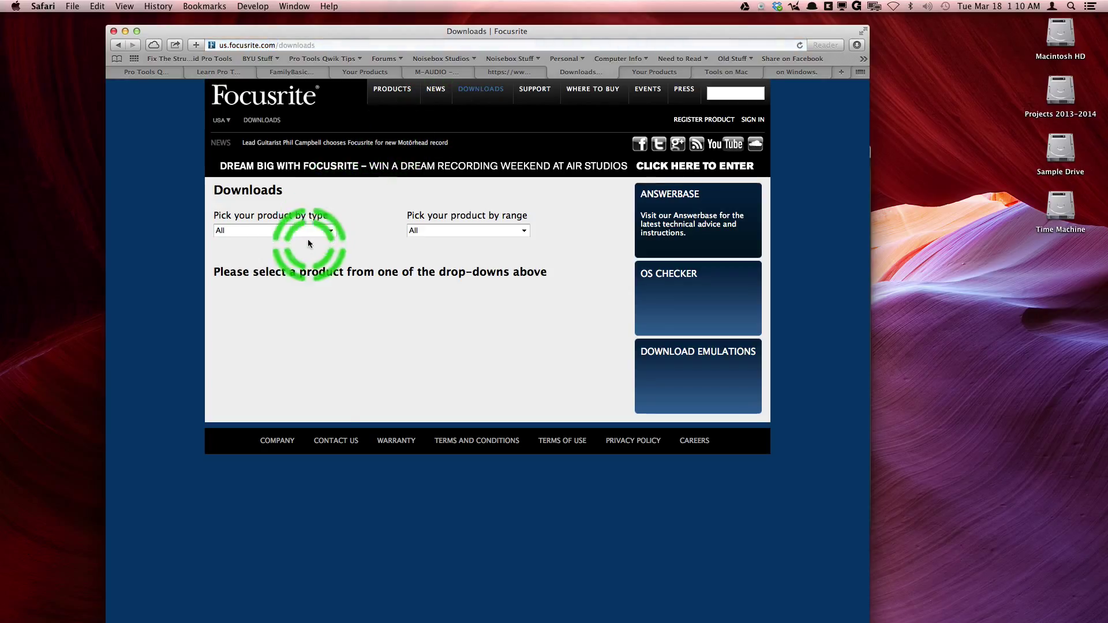
left_click(276, 230)
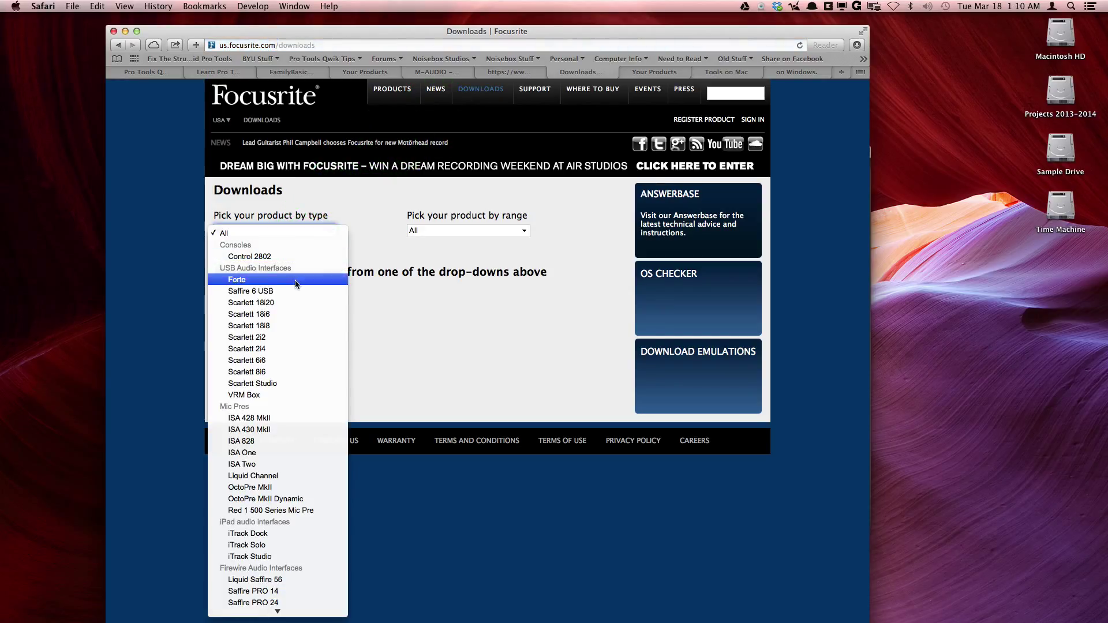
mouse_move(248, 337)
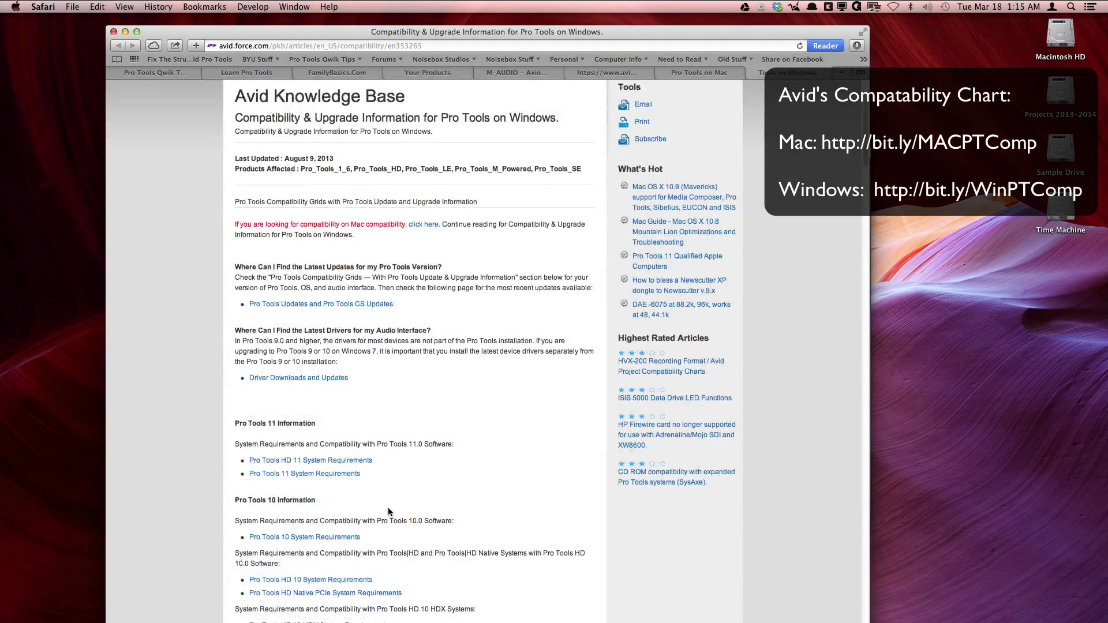
- Open the Pro Tools 11 System Requirements article and expand its Windows OS Compatibility Grid
scroll("down", 3)
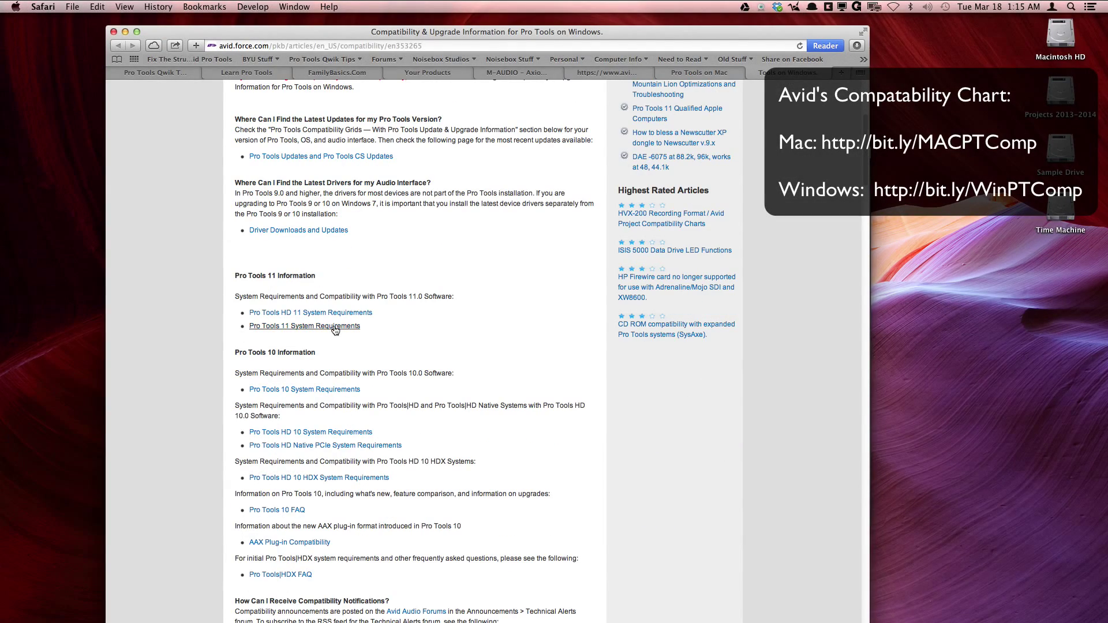
left_click(304, 326)
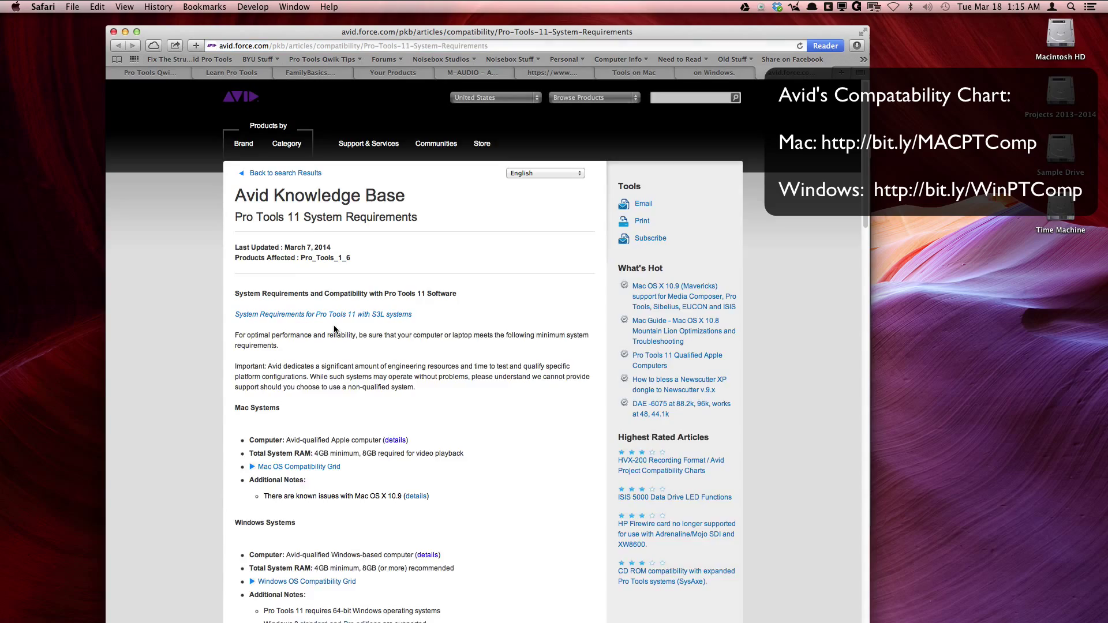
scroll("down", 3)
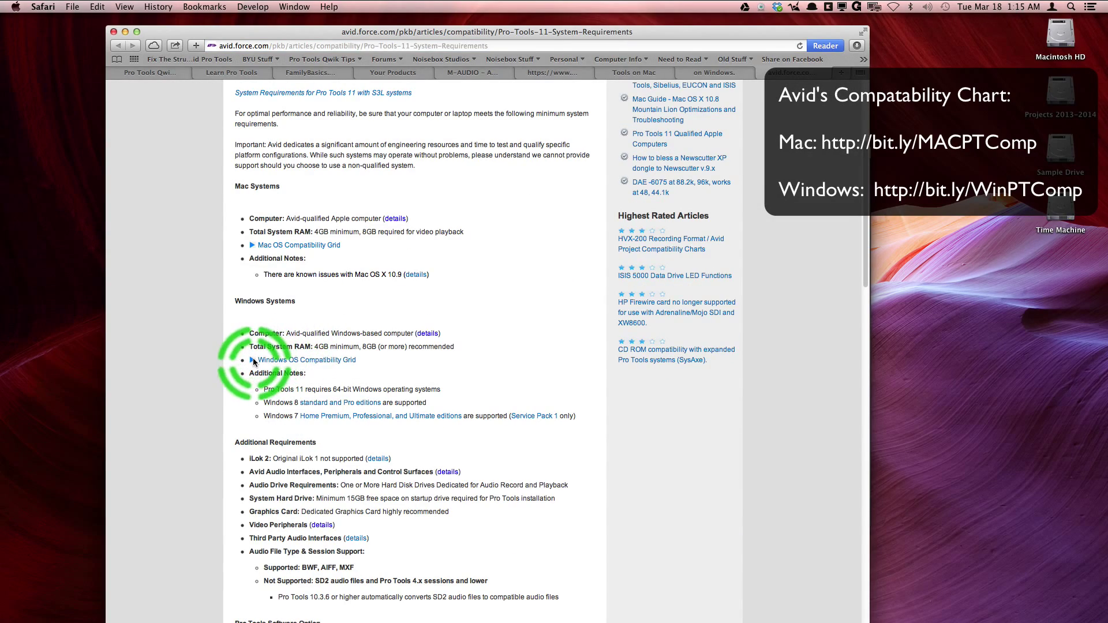
left_click(307, 360)
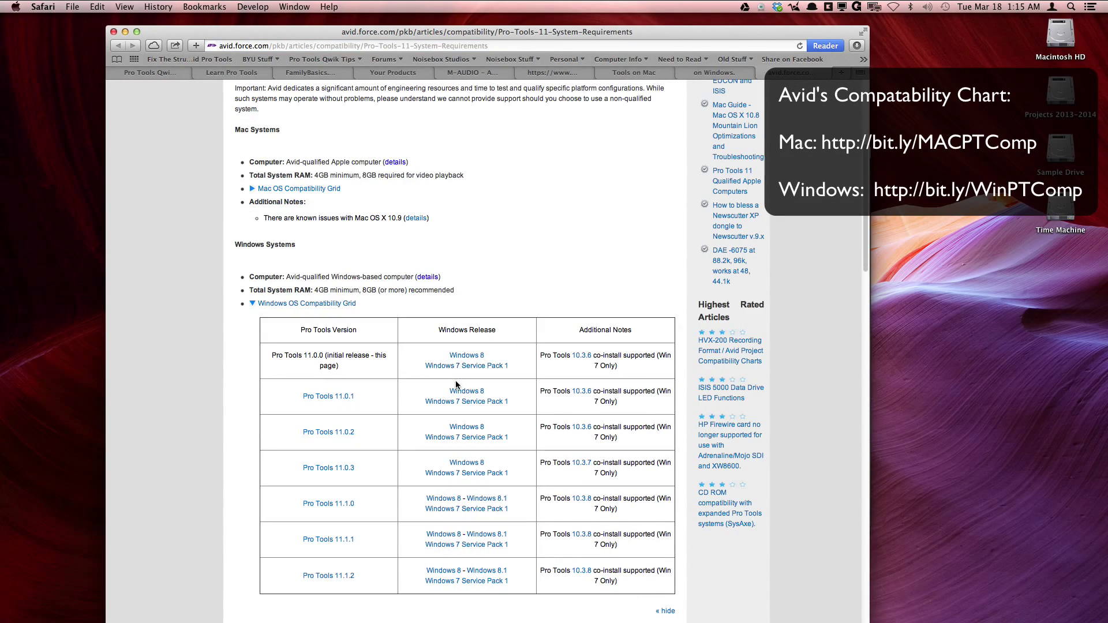
left_click(298, 196)
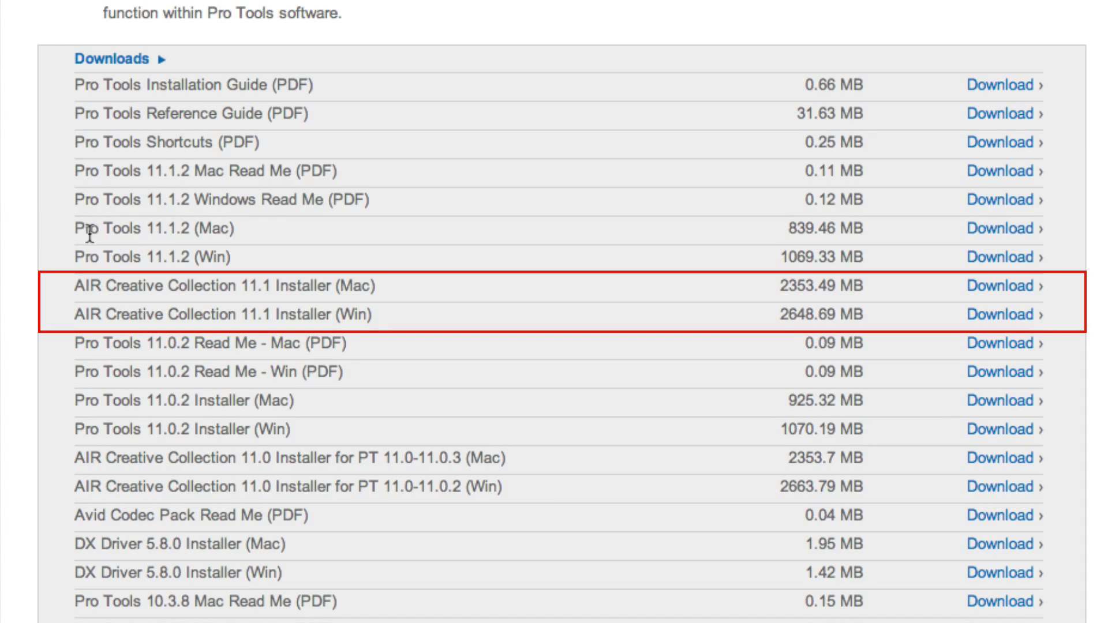
mouse_move(1001, 228)
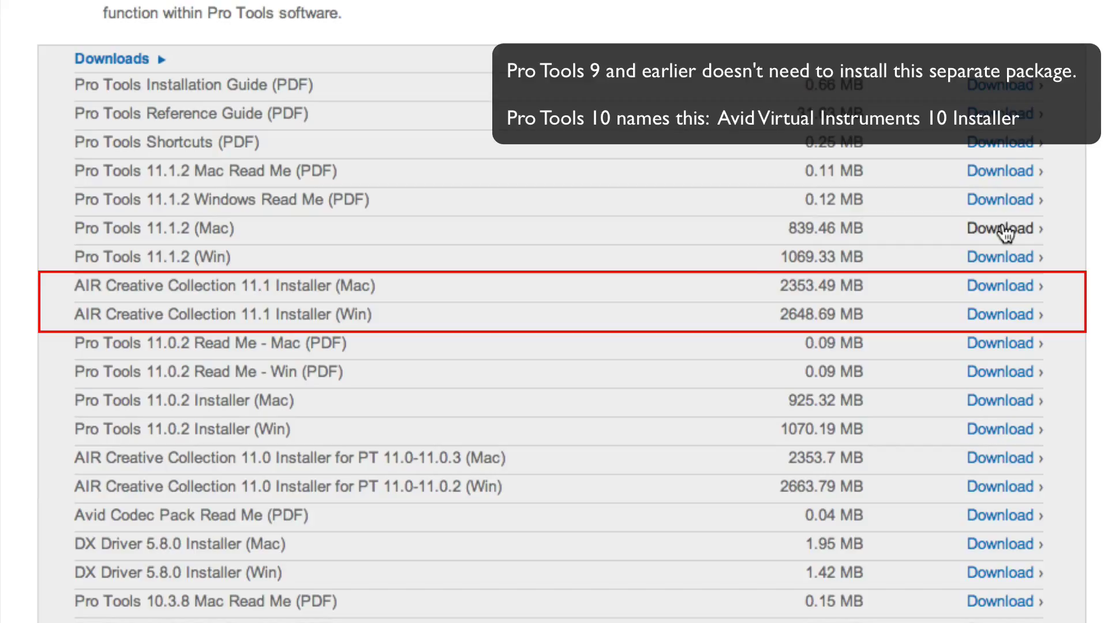
mouse_move(728, 297)
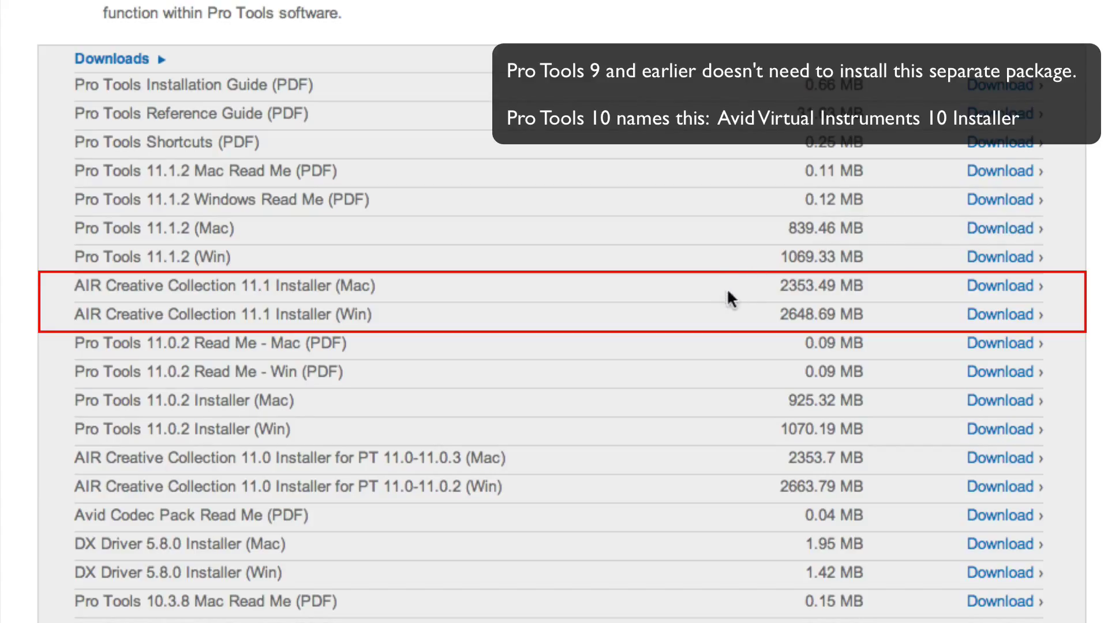
mouse_move(1053, 283)
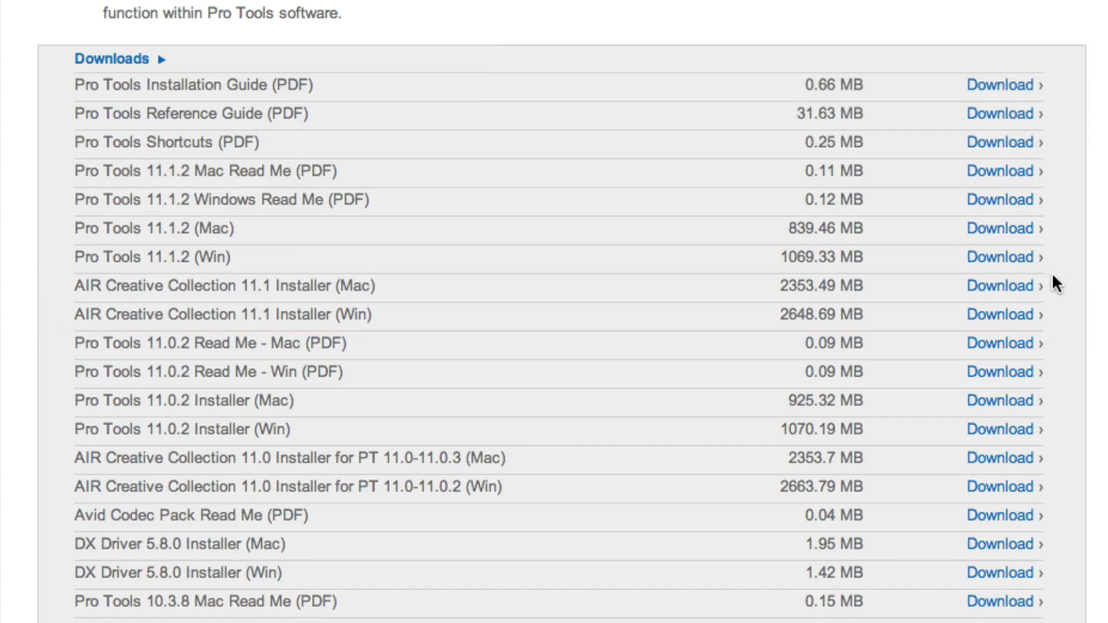
- Scroll past the AIR Creative Collection 11.1 installers to the Big Fish loop packs
scroll("down", 3)
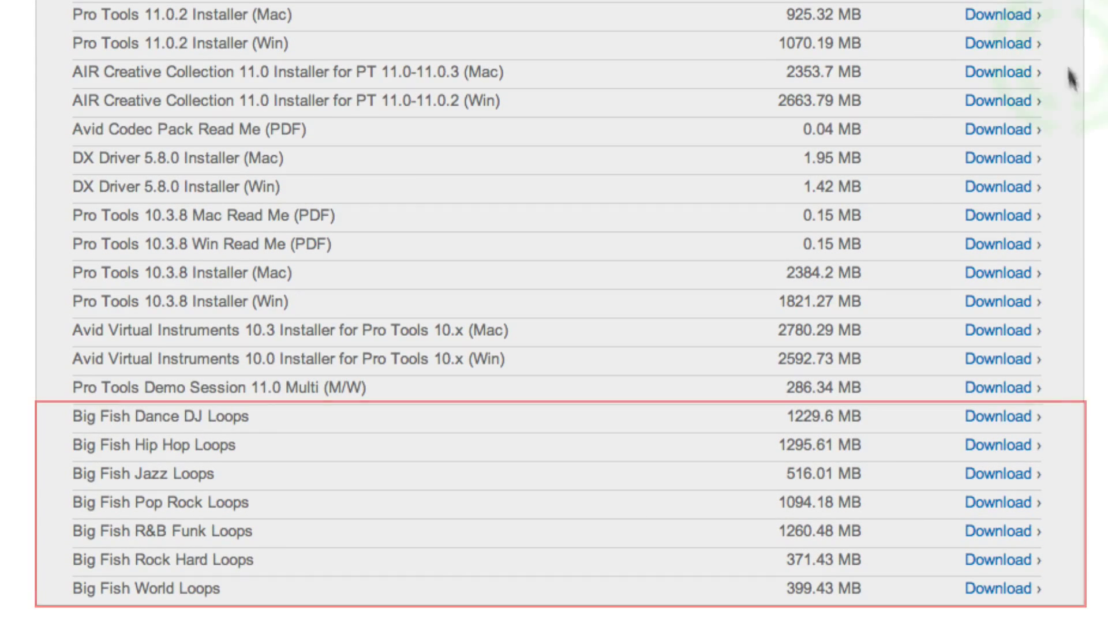
mouse_move(1099, 449)
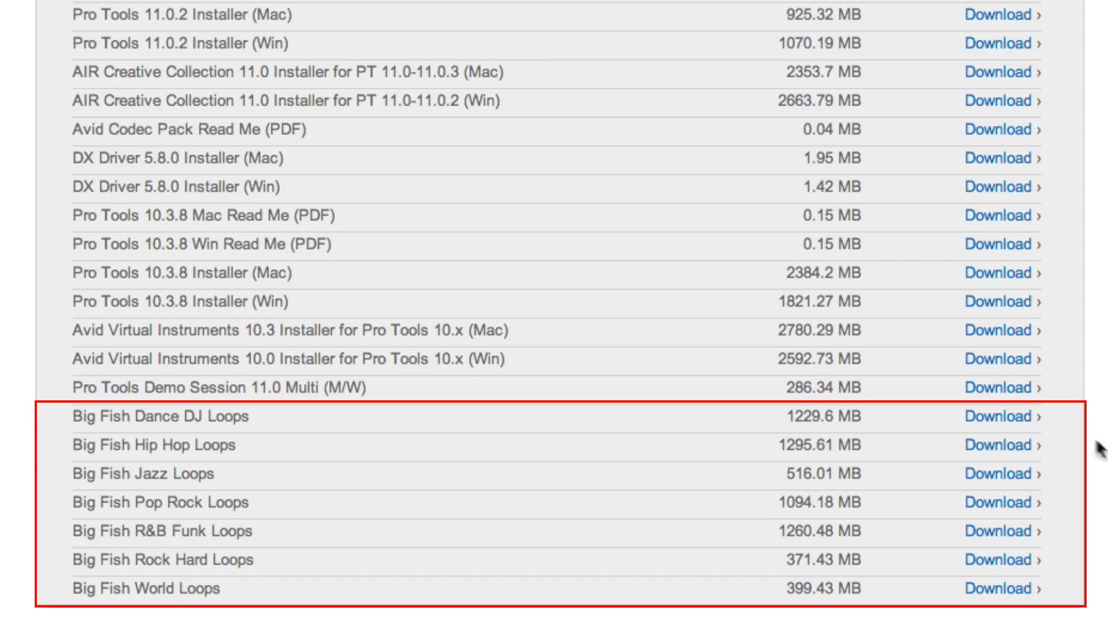